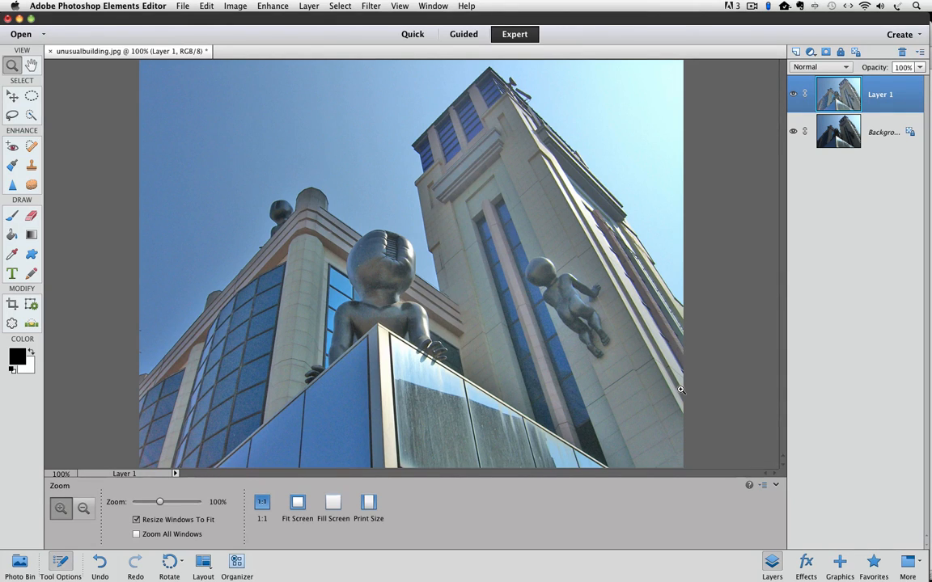
pyautogui.moveTo(682, 389)
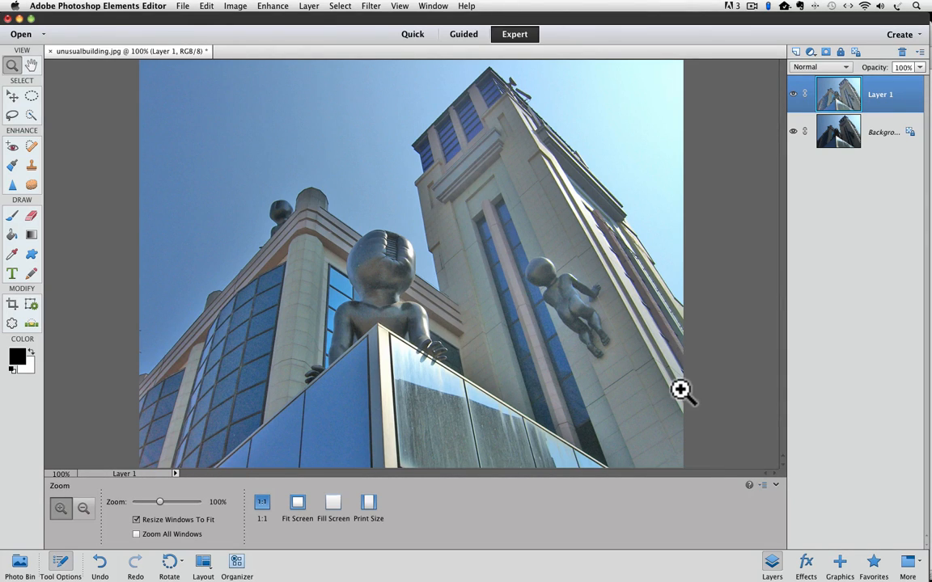
pyautogui.moveTo(751, 404)
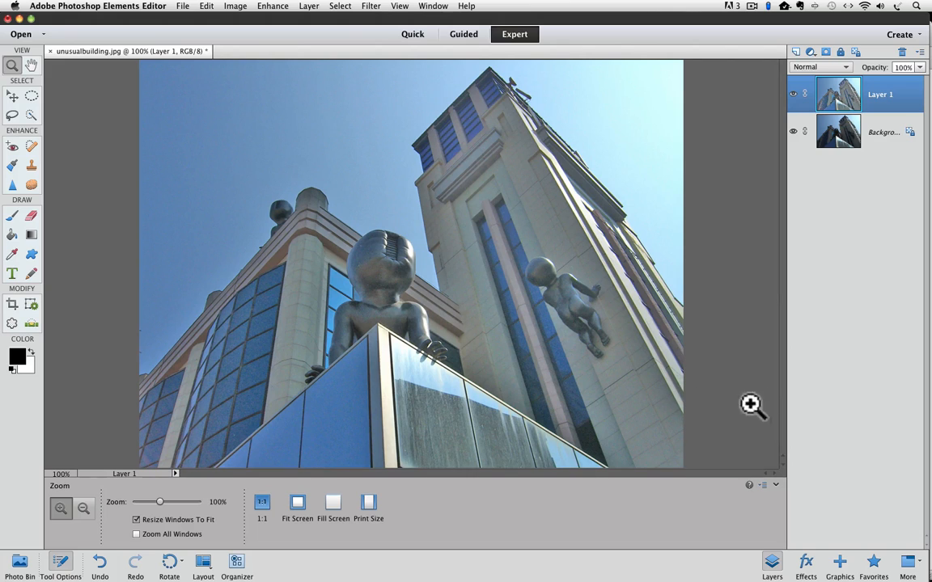
# Toggle Layer 1's visibility off and on to compare it with the darker original.
pyautogui.click(793, 94)
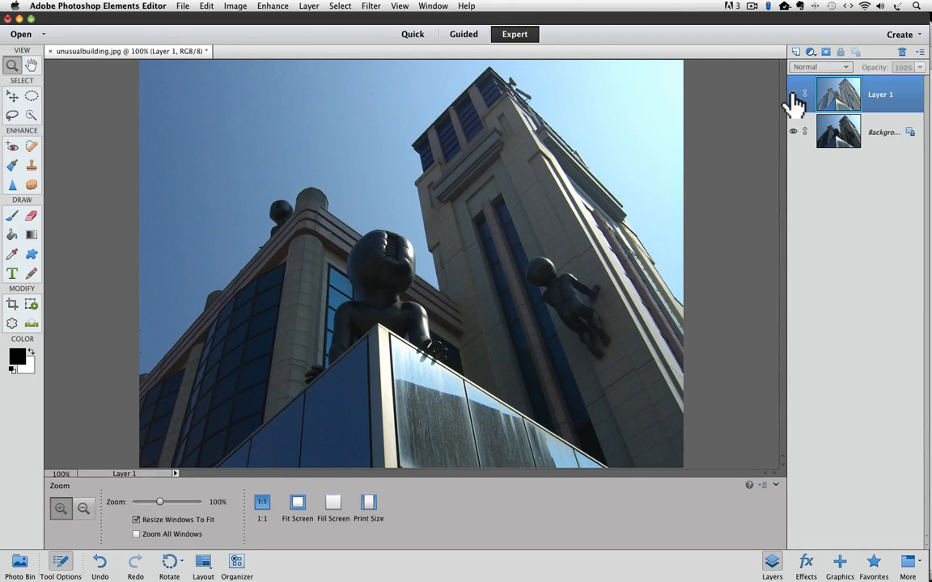
pyautogui.click(793, 94)
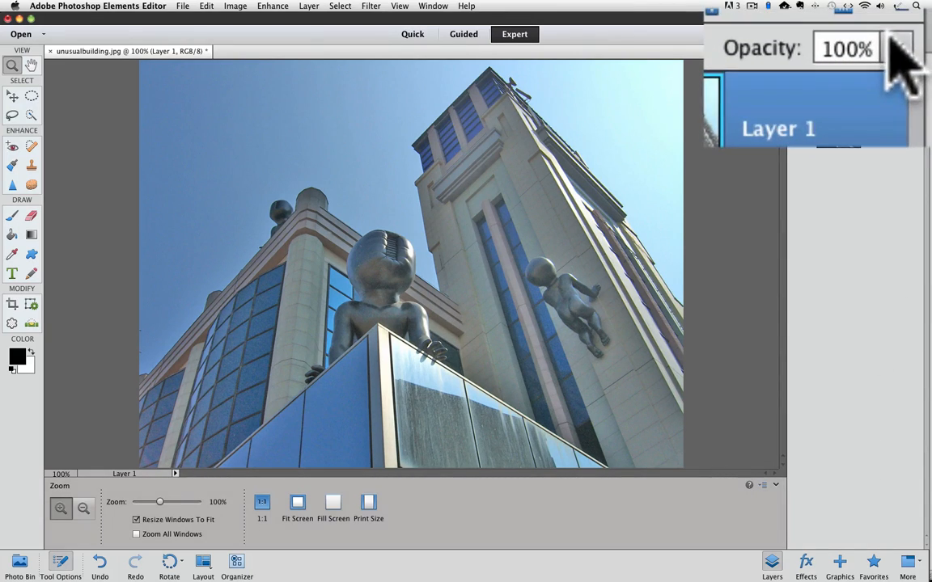
# Lower Layer 1's opacity to about 60% using the Layers panel slider.
pyautogui.click(897, 49)
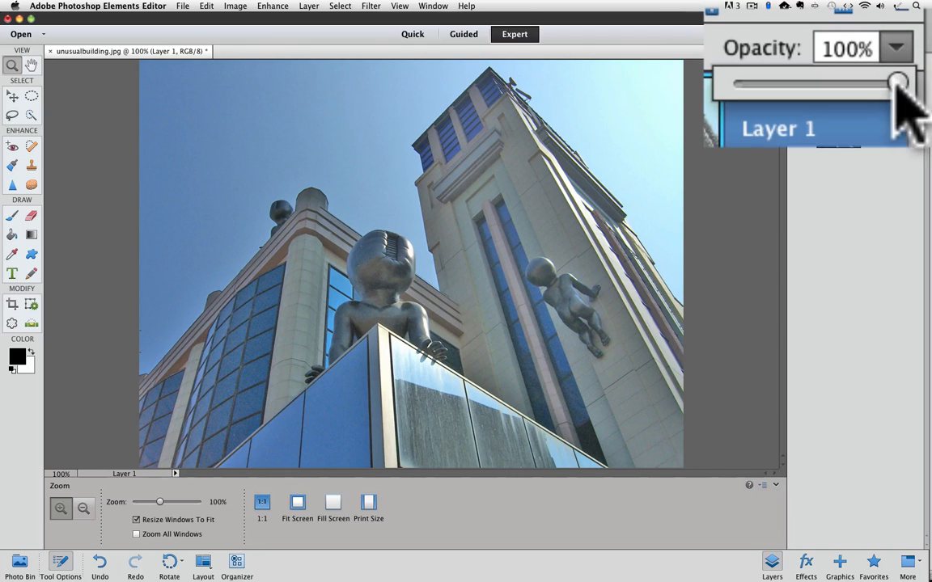
pyautogui.moveTo(893, 84); pyautogui.dragTo(833, 84)
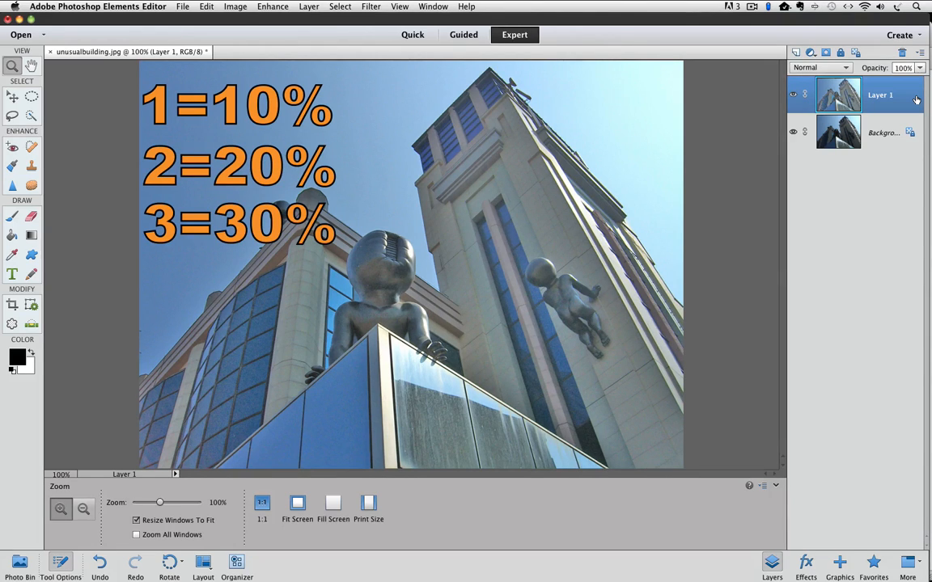
pyautogui.write('...ETC')
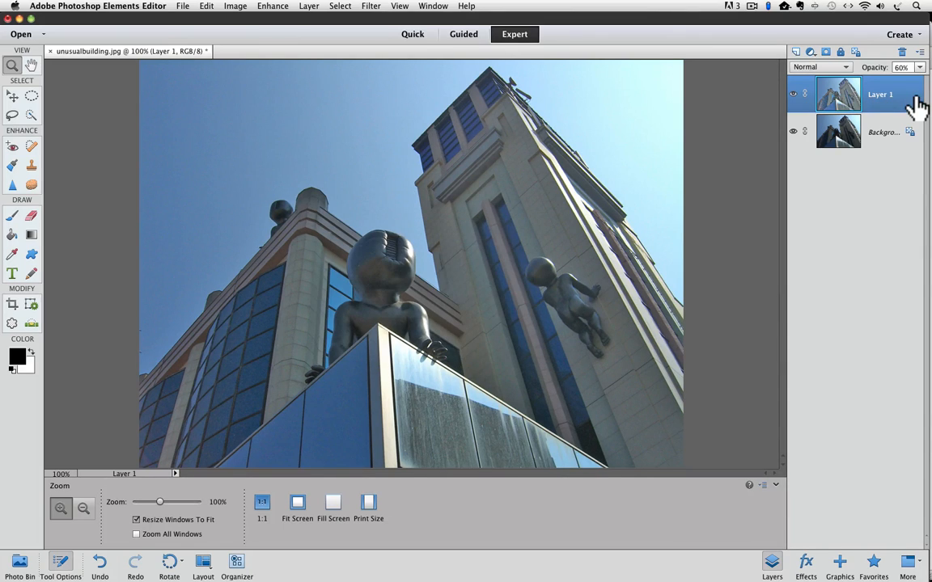
# Raise Layer 1's opacity back to 100% with the Layers panel slider.
pyautogui.click(916, 68)
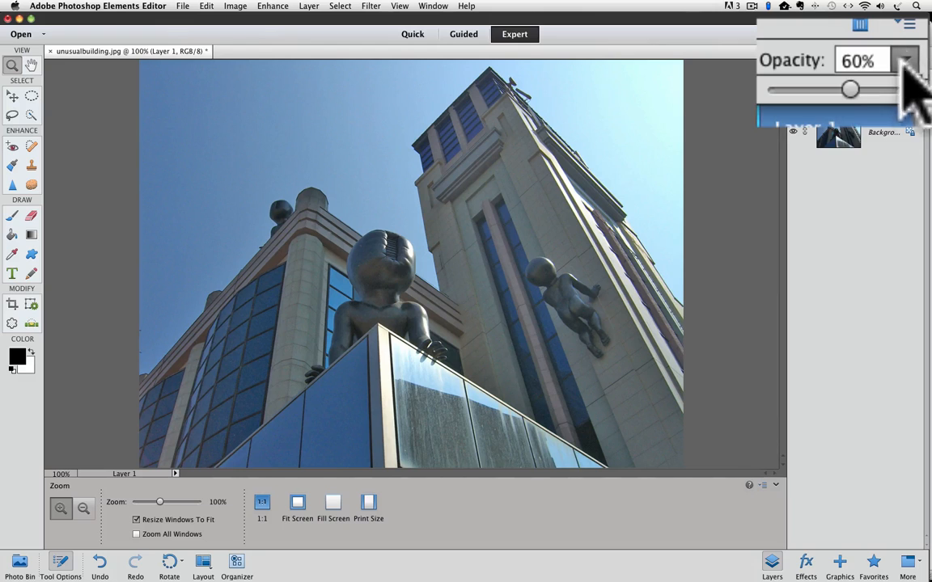
pyautogui.moveTo(851, 89); pyautogui.dragTo(904, 89)
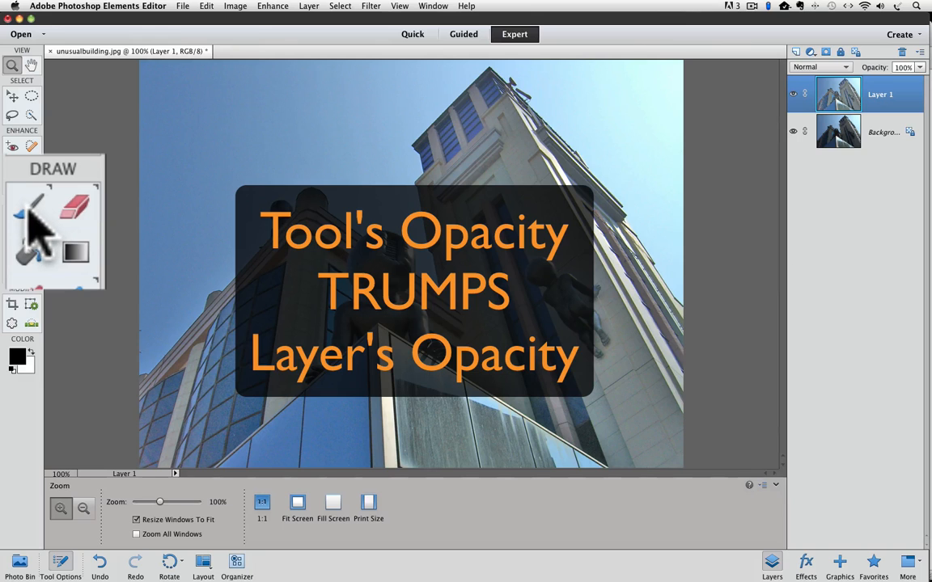
# Make the Brush tool active so its options, at 100% opacity, appear.
pyautogui.click(30, 211)
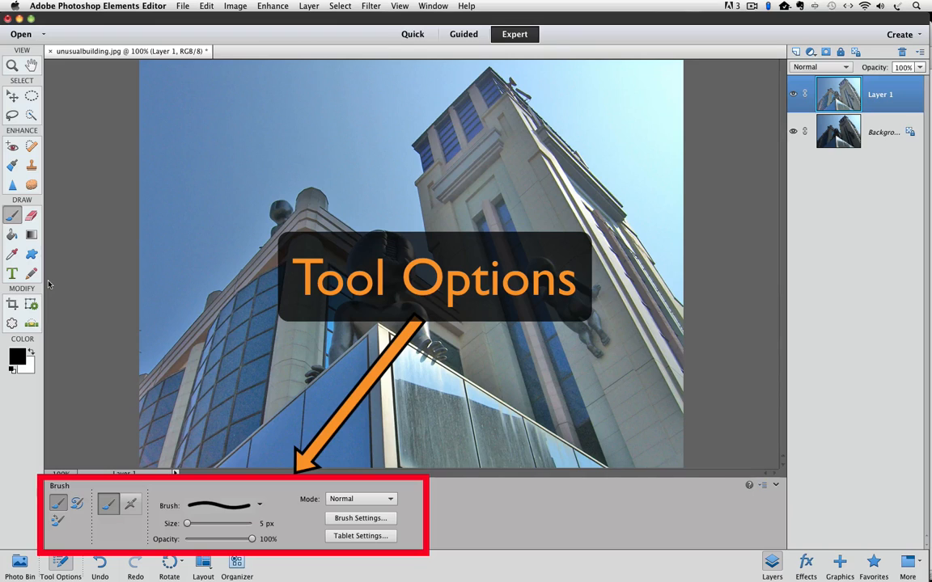
pyautogui.moveTo(126, 537)
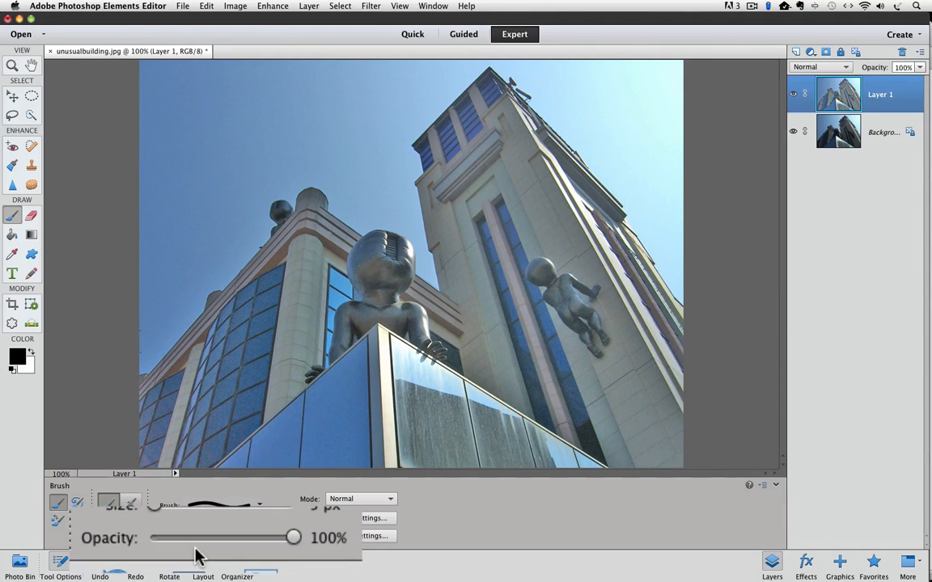
# Lower the brush's painting opacity from 100% to 70% in Tool Options.
pyautogui.moveTo(293, 537); pyautogui.dragTo(249, 537)
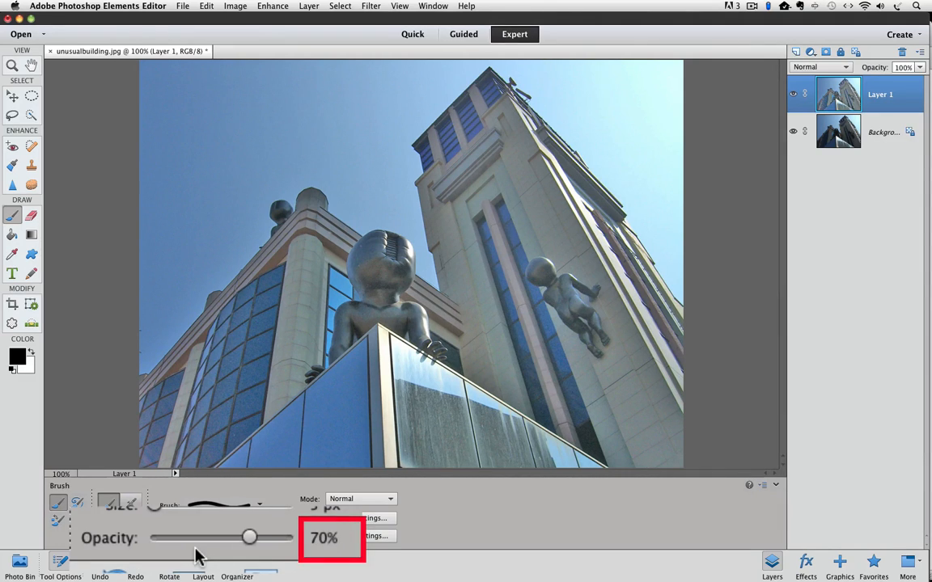